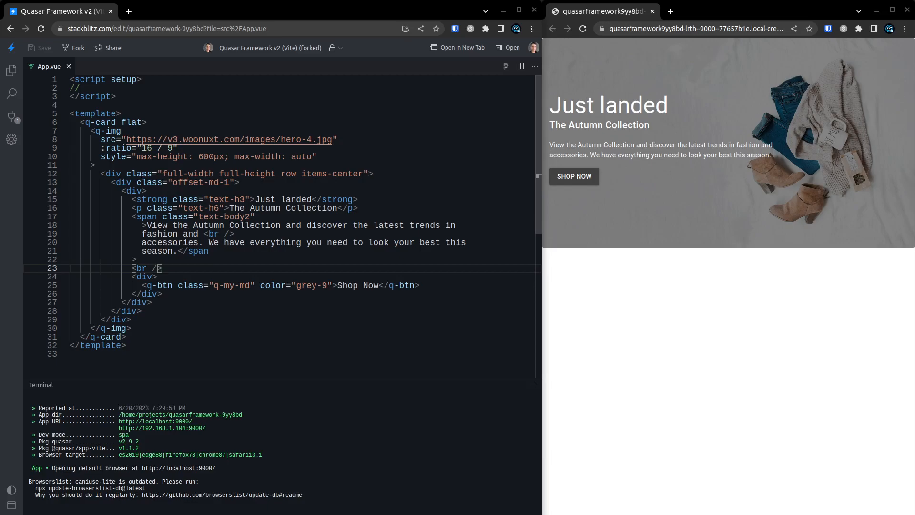
pyautogui.moveTo(806, 282)
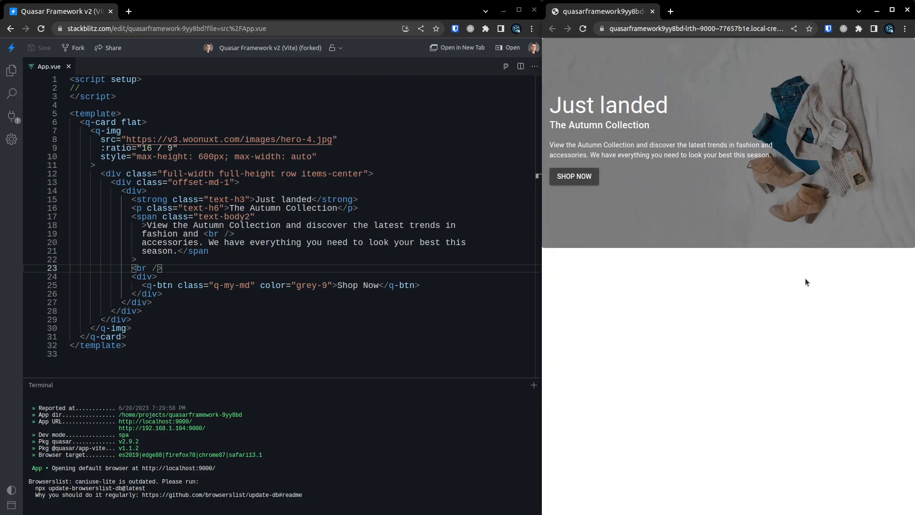
pyautogui.moveTo(774, 148)
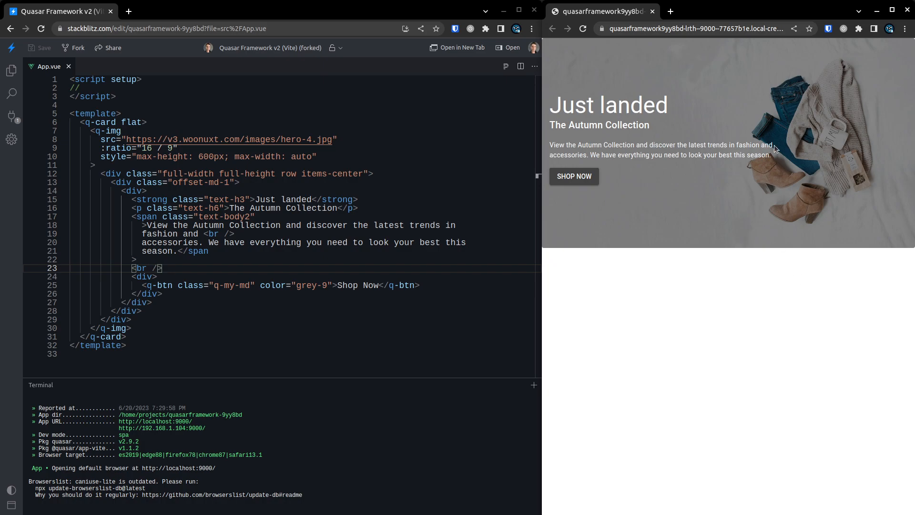
pyautogui.moveTo(762, 269)
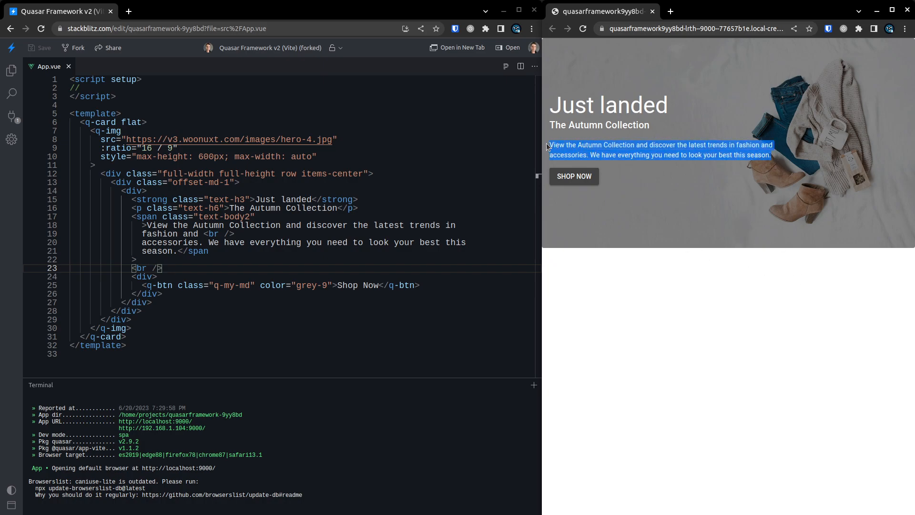
pyautogui.moveTo(657, 47)
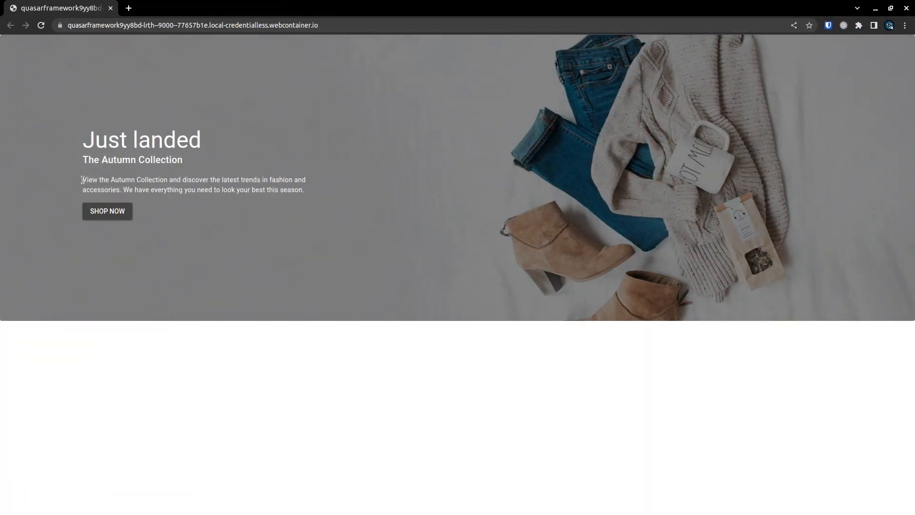
# Add import { useQuasar } from 'quasar' and const quasar = useQuasar() to App.vue.
pyautogui.moveTo(81, 180); pyautogui.dragTo(304, 190)
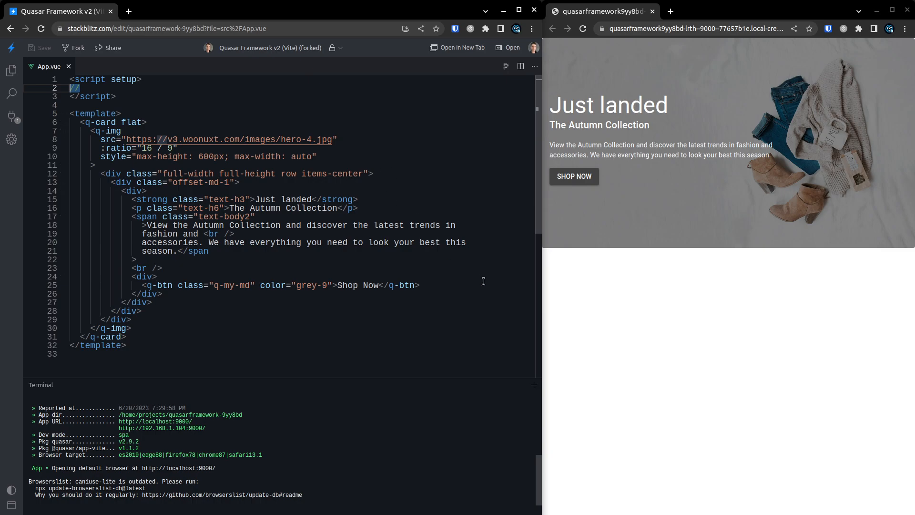
pyautogui.write('import { us}')
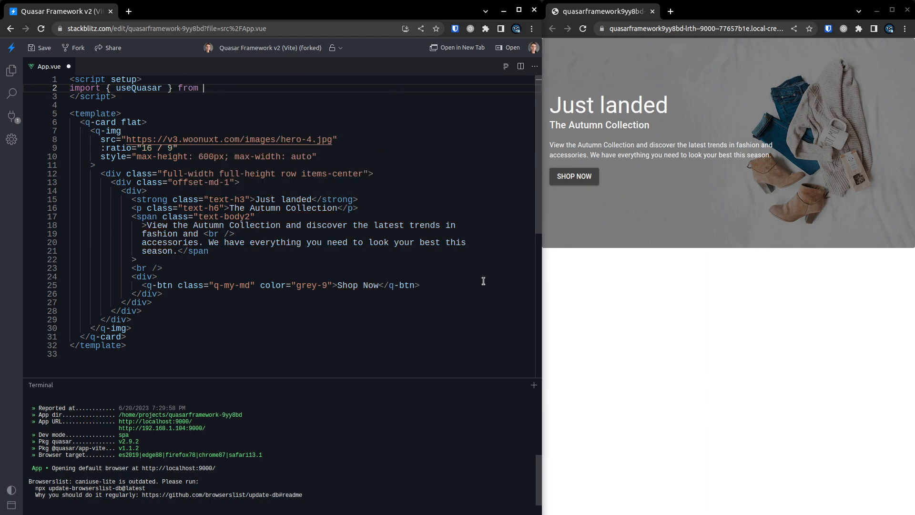
pyautogui.write("'quasar'")
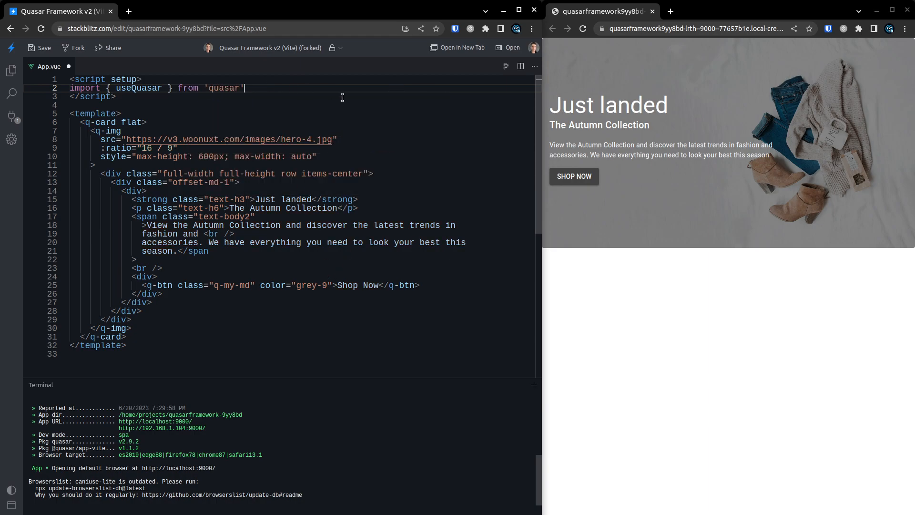
pyautogui.write('const quasar = useQu')
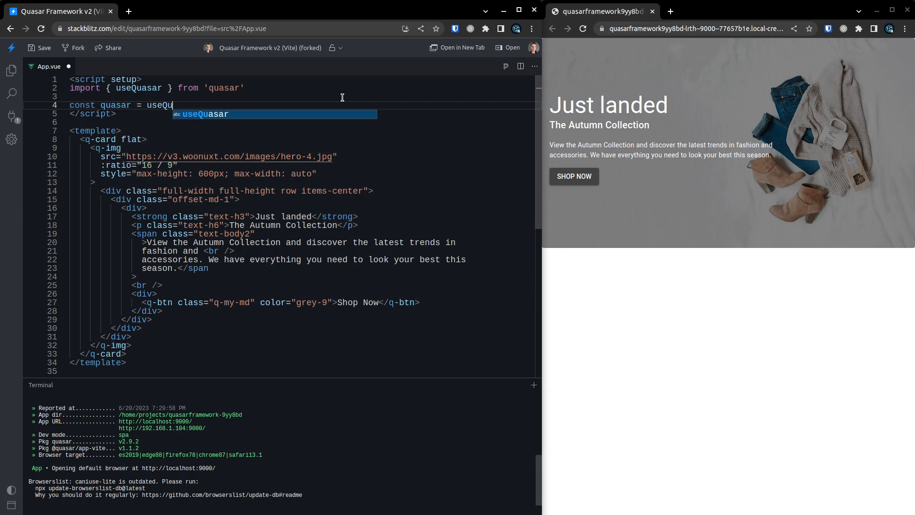
pyautogui.press('Enter')
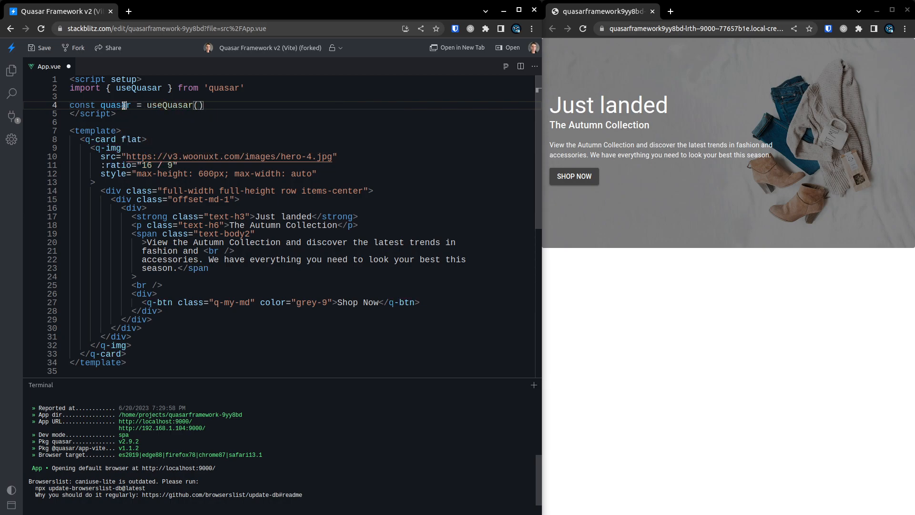
pyautogui.write('$q')
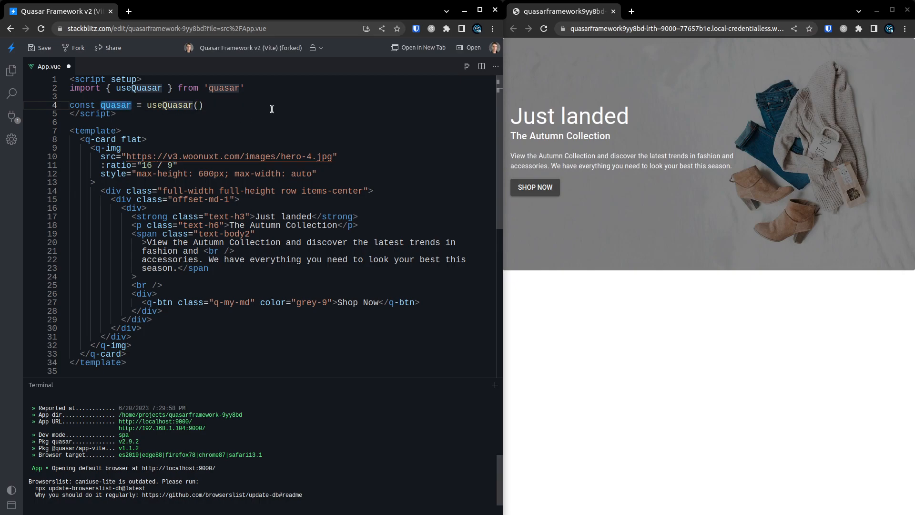
# Log the quasar object, then expand its platform and 'is' details in the console.
pyautogui.write('console.')
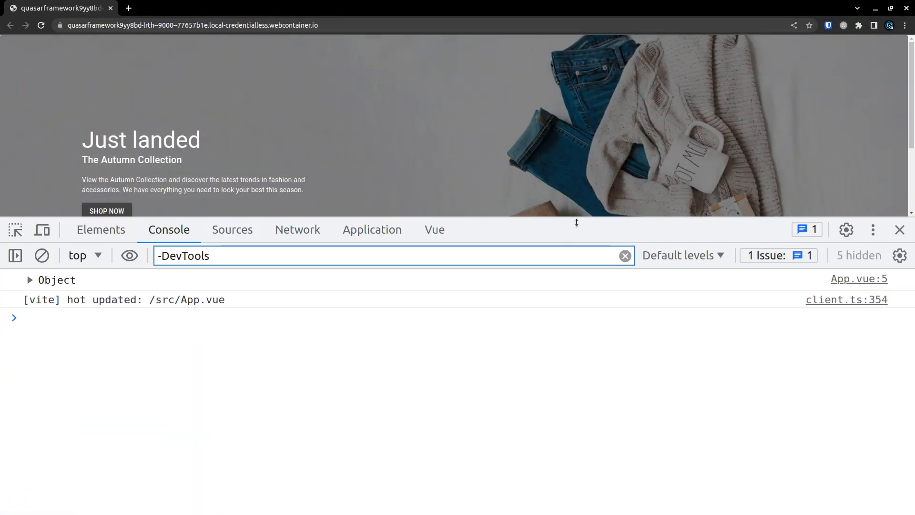
pyautogui.click(29, 279)
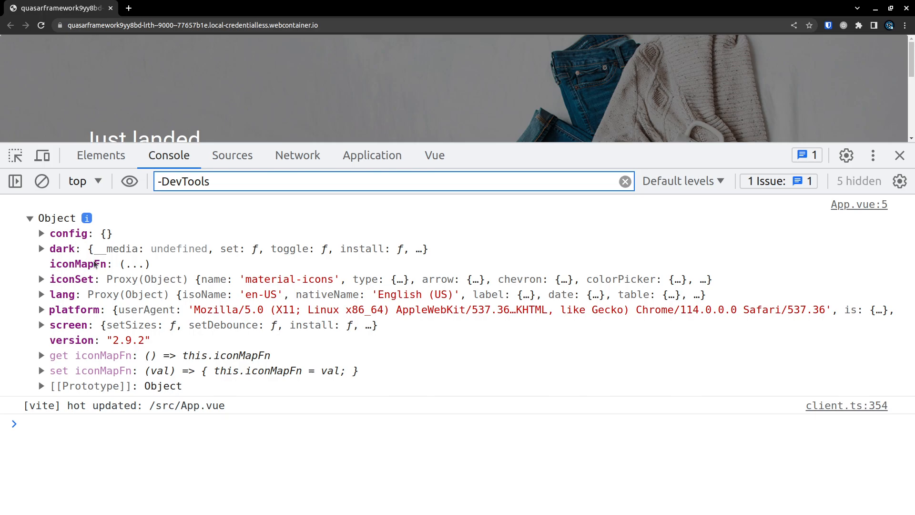
pyautogui.moveTo(53, 309)
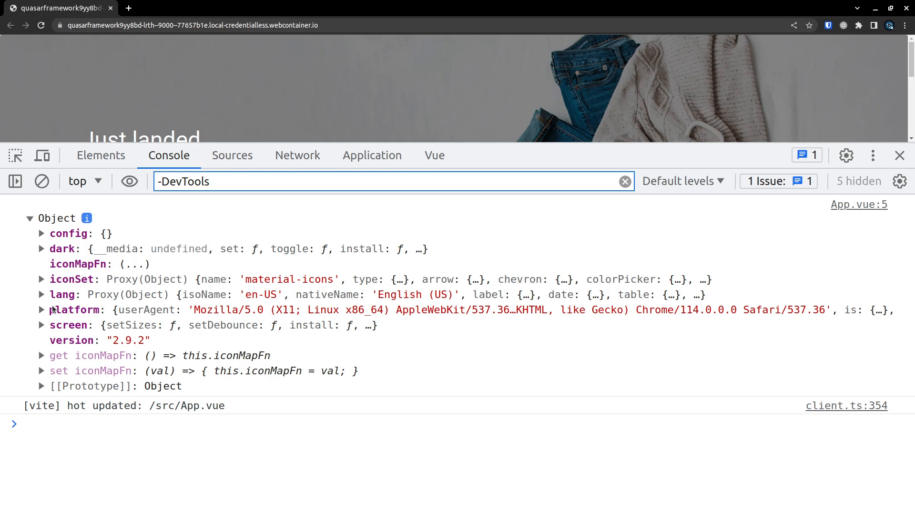
pyautogui.click(42, 310)
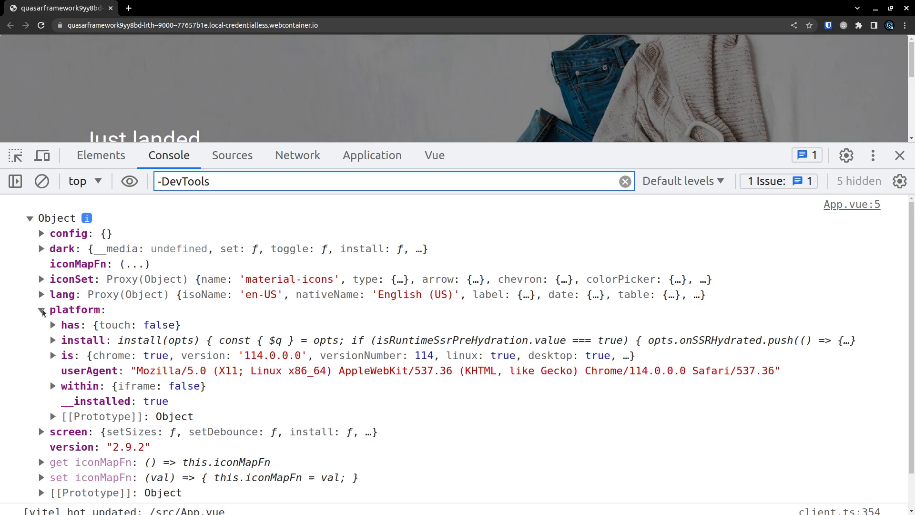
pyautogui.scroll(-3)
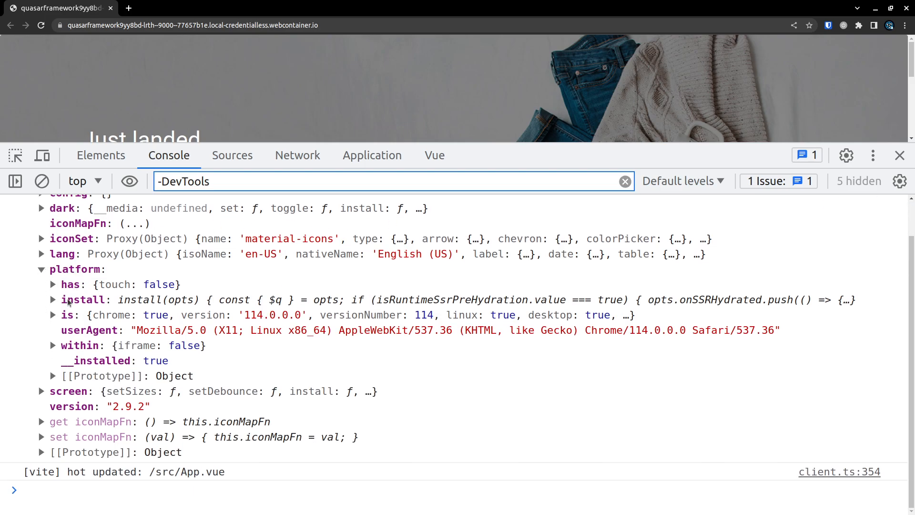
pyautogui.moveTo(92, 372)
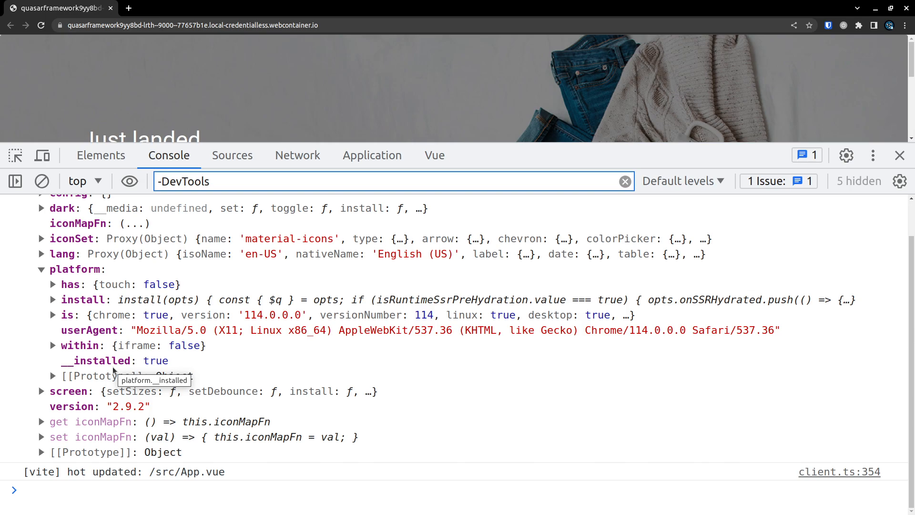
pyautogui.moveTo(145, 344)
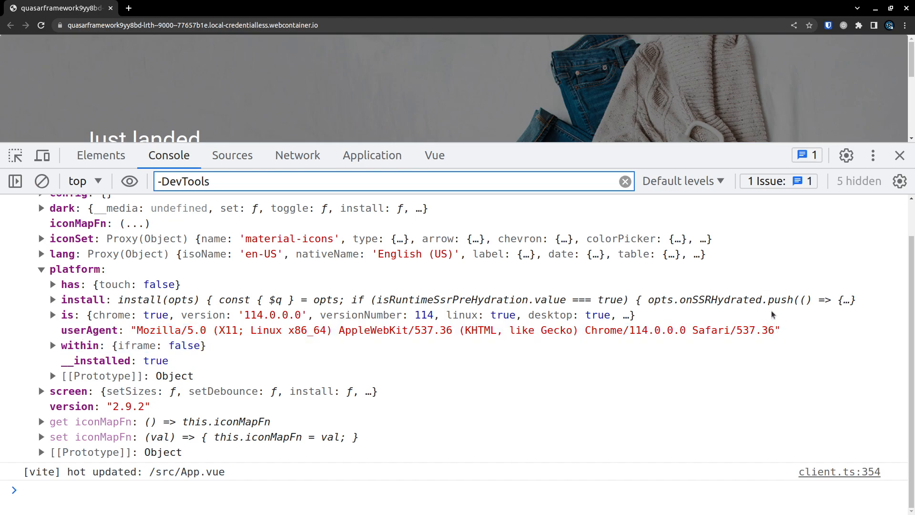
pyautogui.moveTo(400, 299)
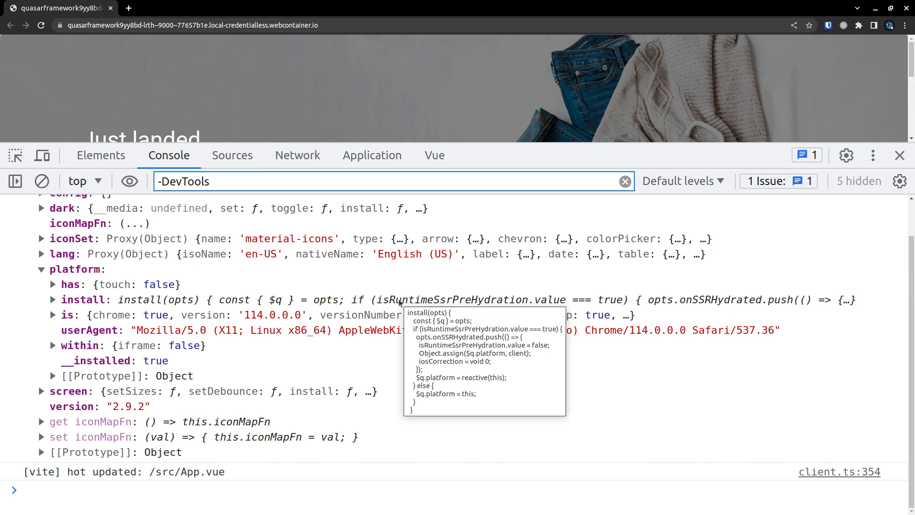
pyautogui.click(52, 315)
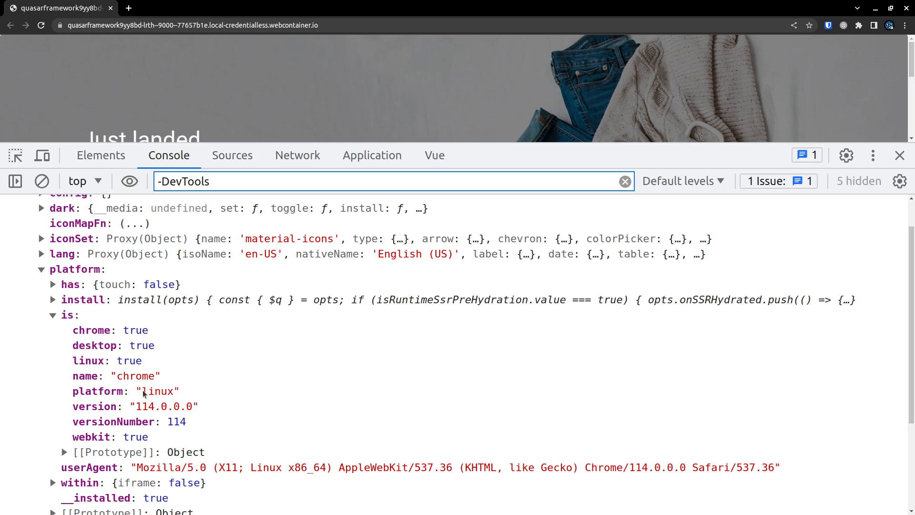
pyautogui.click(52, 315)
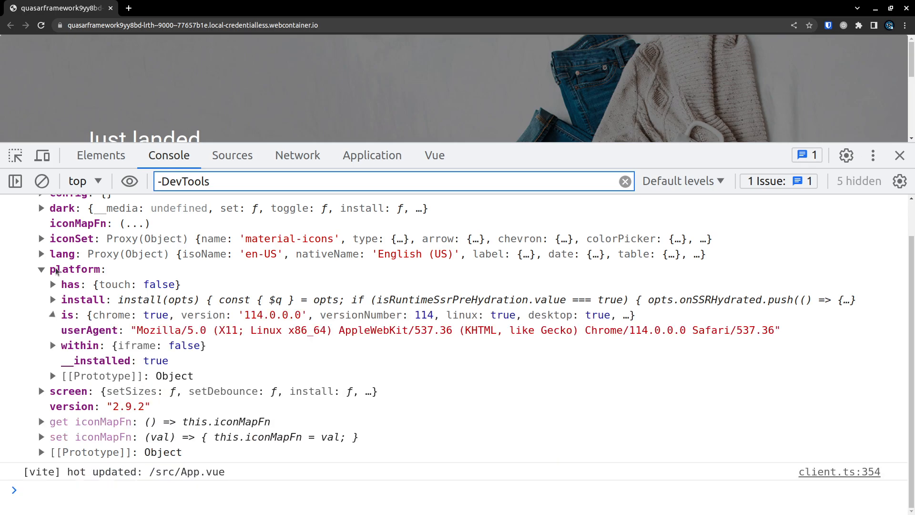
# Expand quasar.screen.lt in the console to see lg, md, sm, xl all false.
pyautogui.click(42, 269)
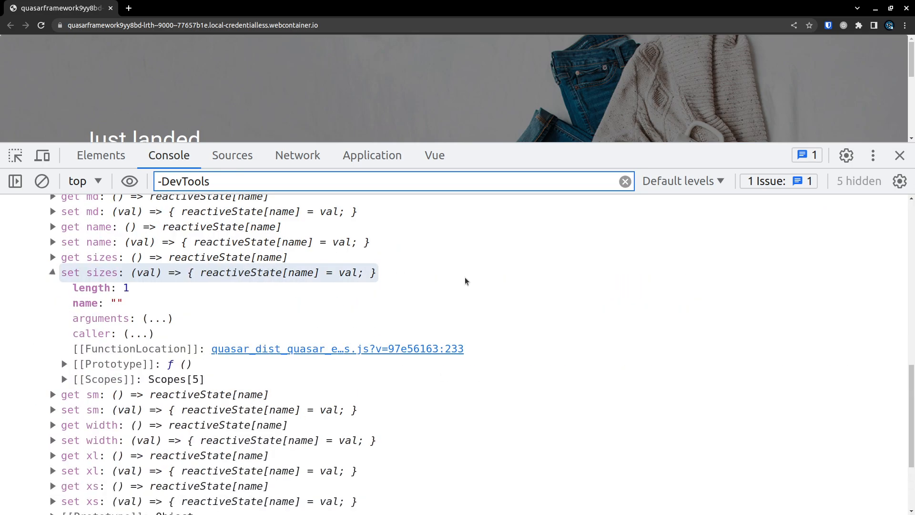
pyautogui.scroll(3)
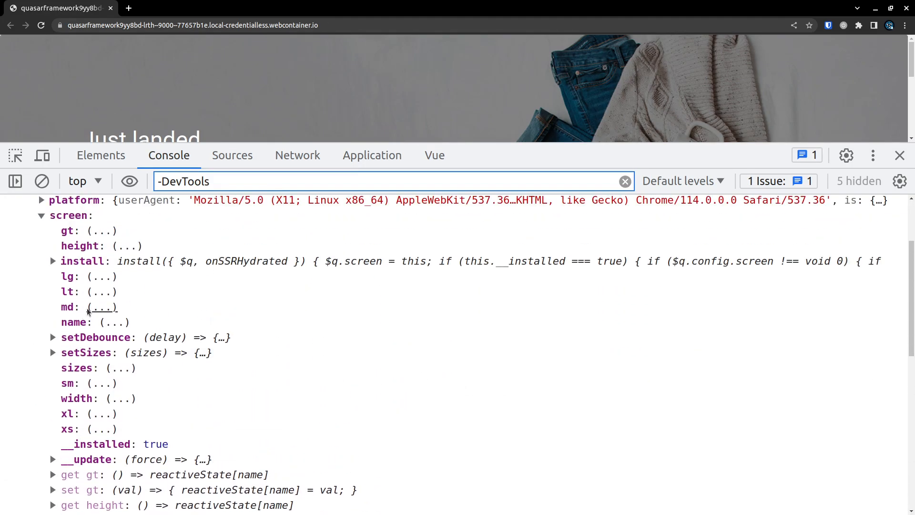
pyautogui.scroll(3)
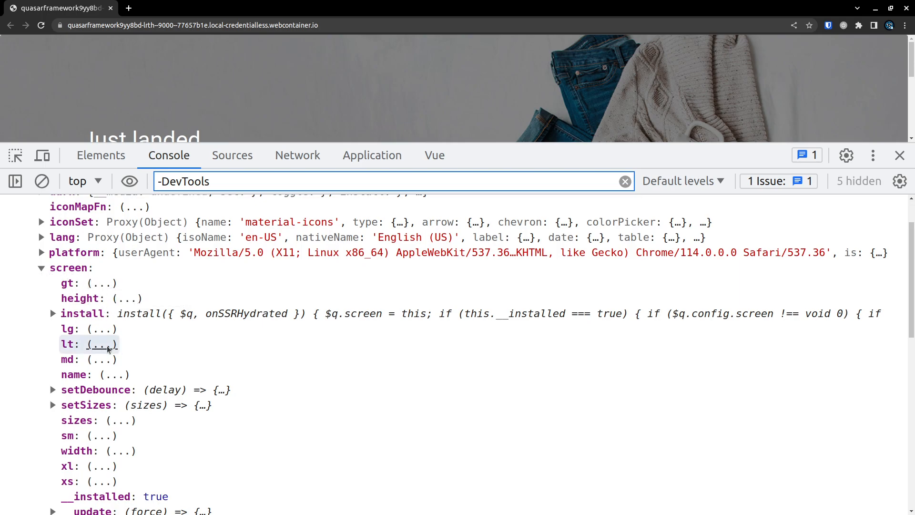
pyautogui.click(68, 343)
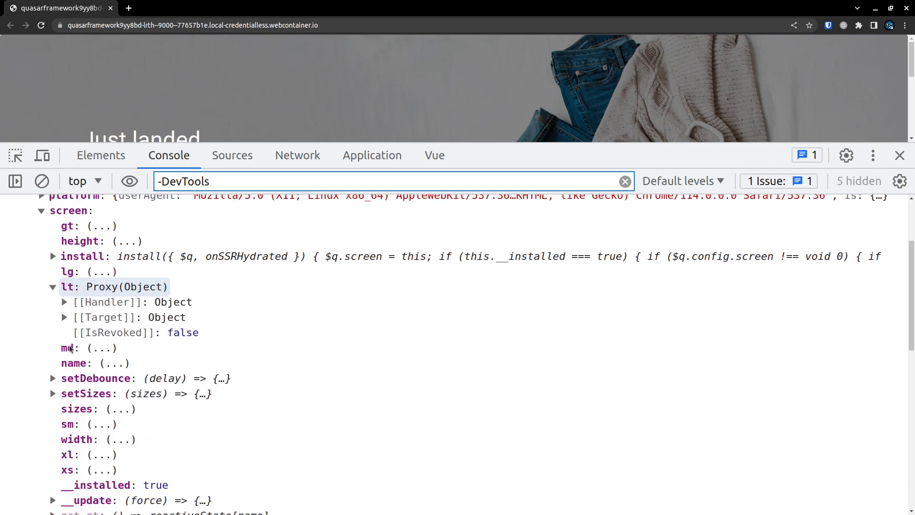
pyautogui.click(65, 317)
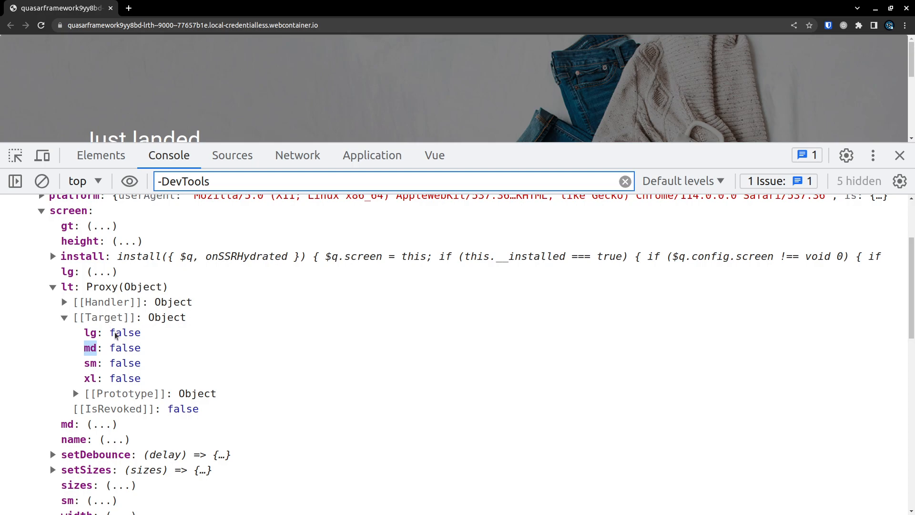
pyautogui.moveTo(123, 315)
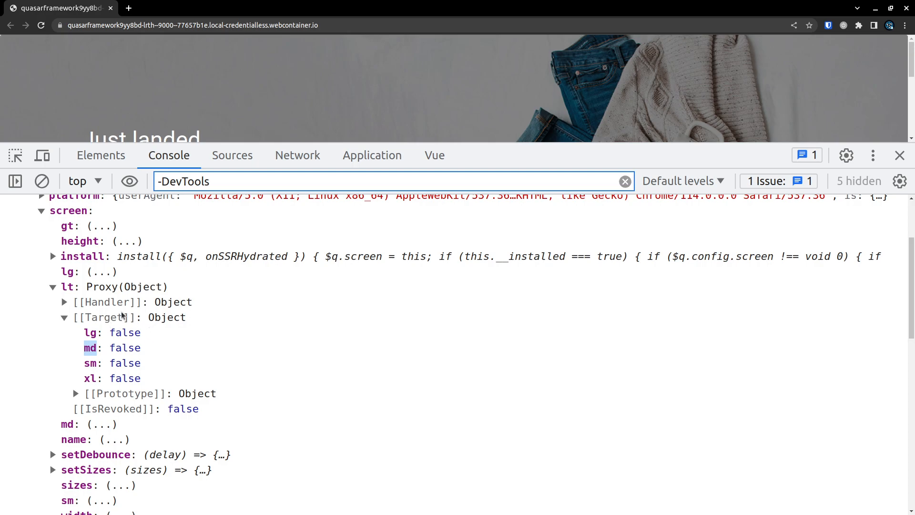
pyautogui.moveTo(71, 211)
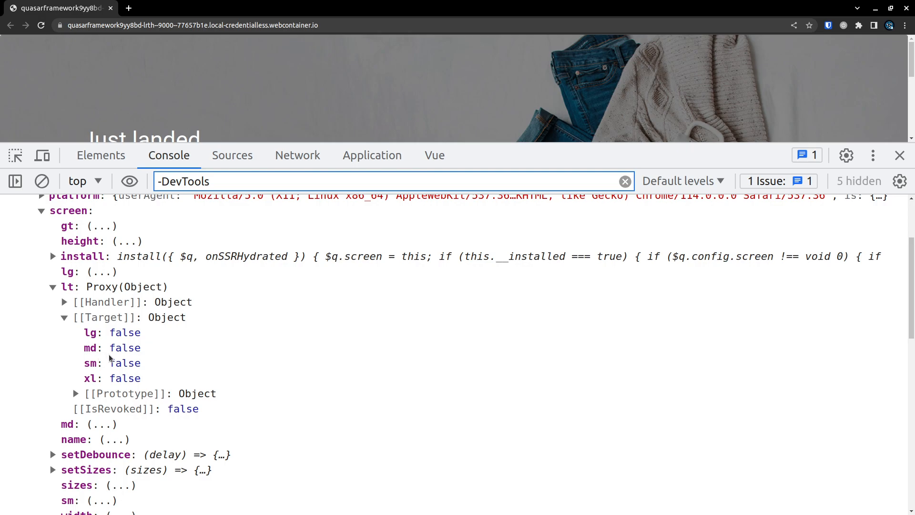
pyautogui.moveTo(119, 355)
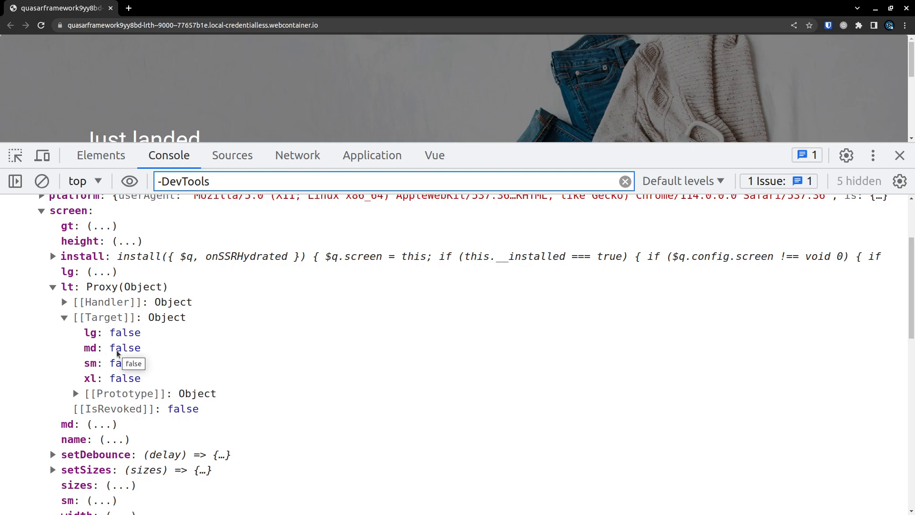
pyautogui.click(42, 181)
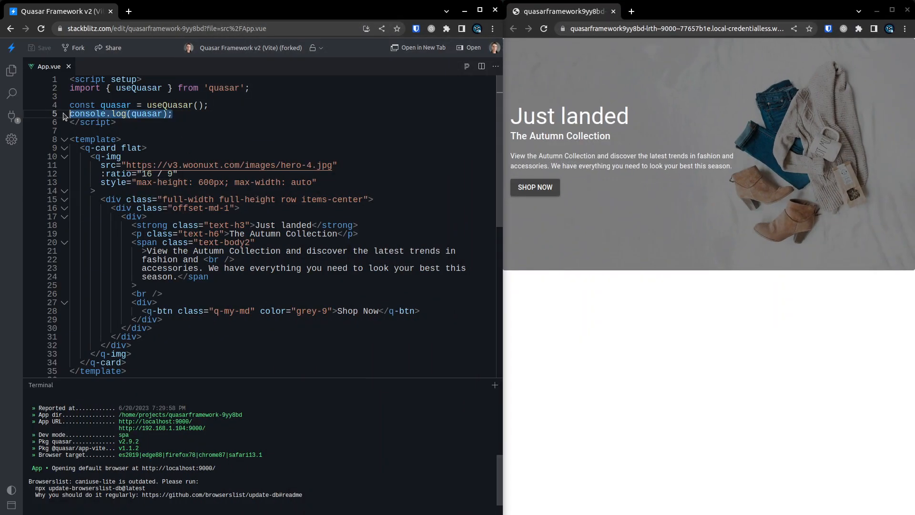
# Start a const fontSize = computed(() => { ... }) declaration in App.vue.
pyautogui.write('const')
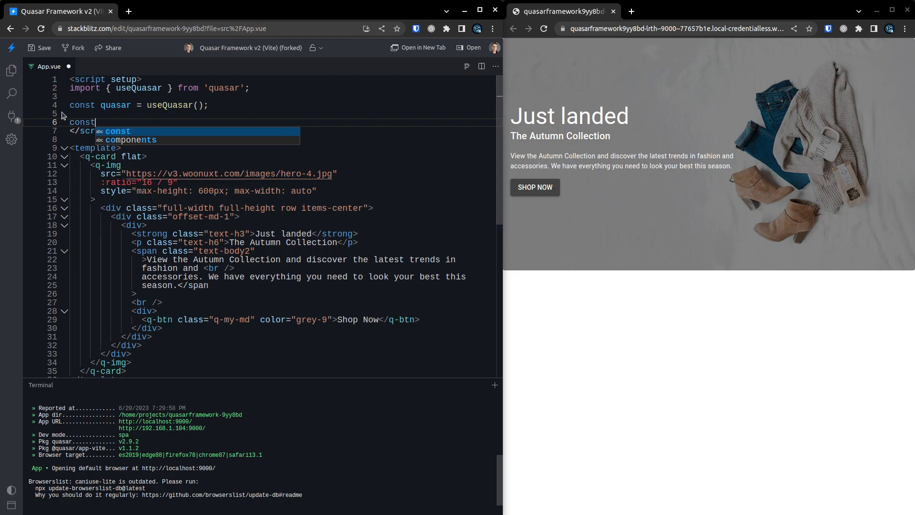
pyautogui.write('fontSi')
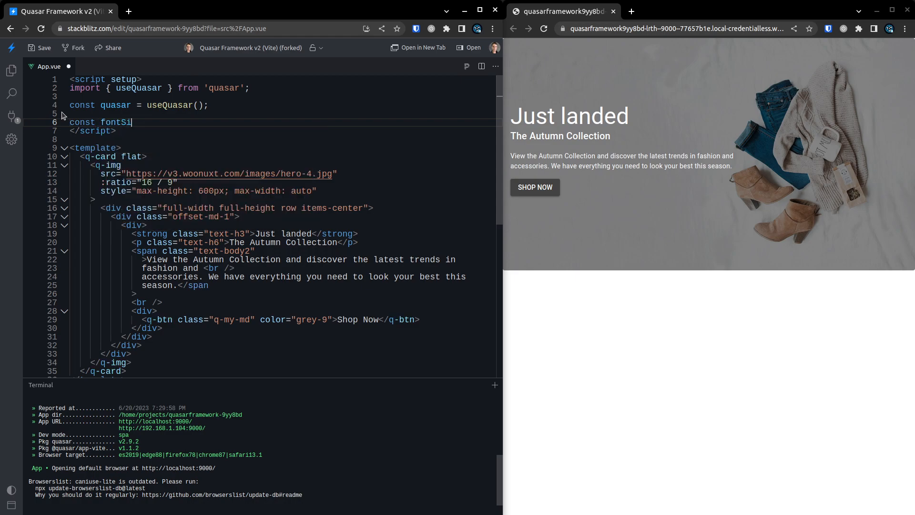
pyautogui.write('ze = computed')
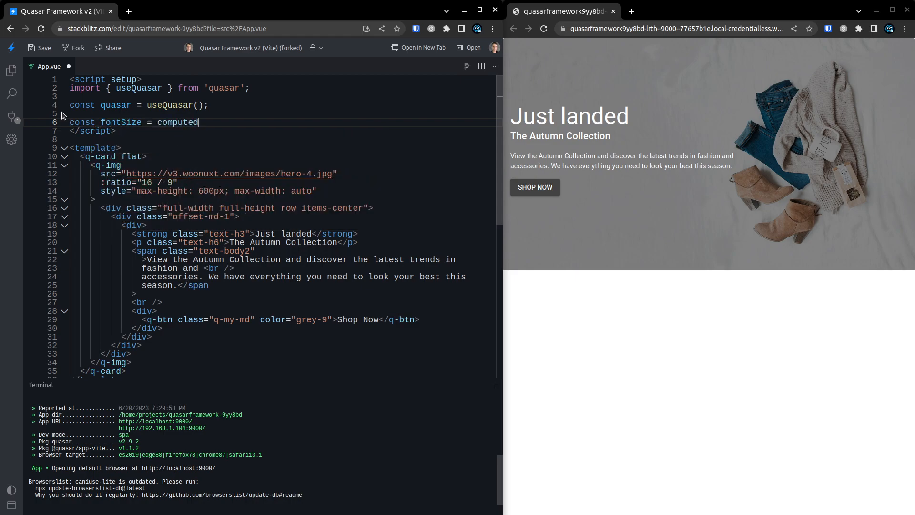
pyautogui.write('(() => {')
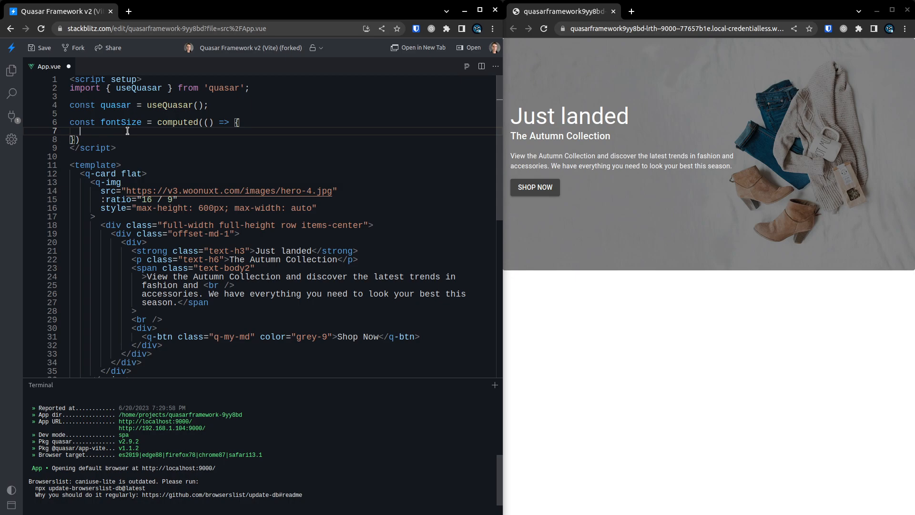
# Make fontSize return '1.3rem' when quasar.screen.lt.md, otherwise '0.85rem'.
pyautogui.write('quasar')
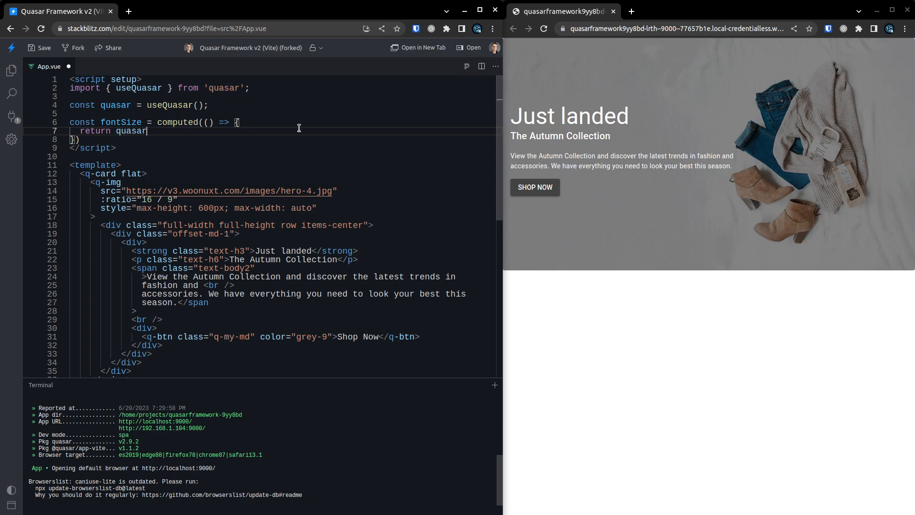
pyautogui.write('.')
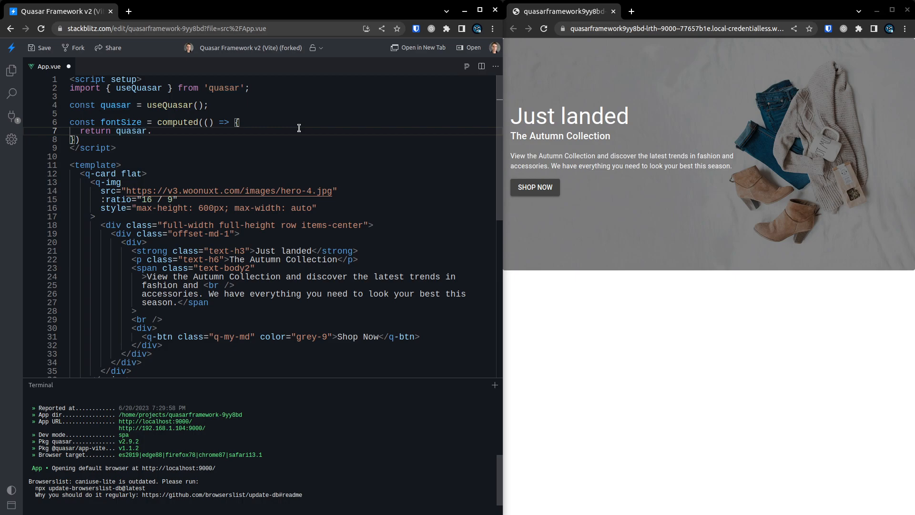
pyautogui.write('screen.')
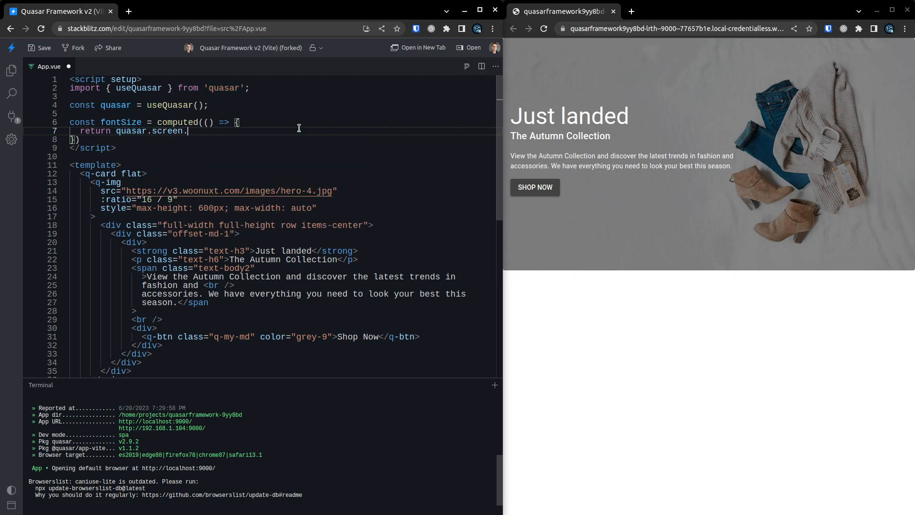
pyautogui.write('lt.md')
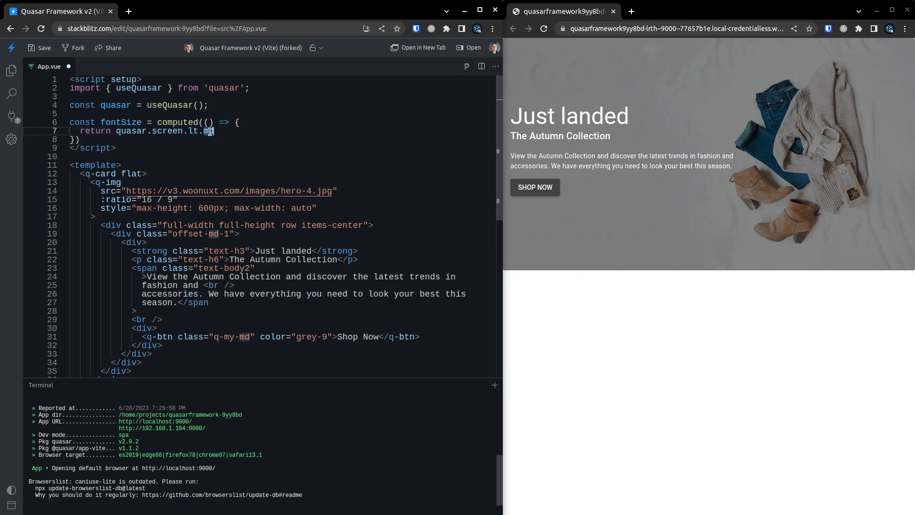
pyautogui.moveTo(343, 128)
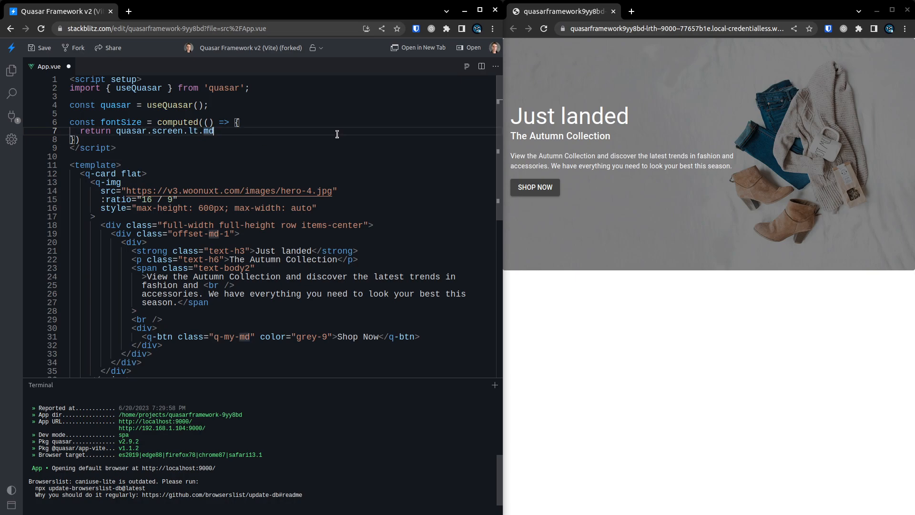
pyautogui.write("? ''")
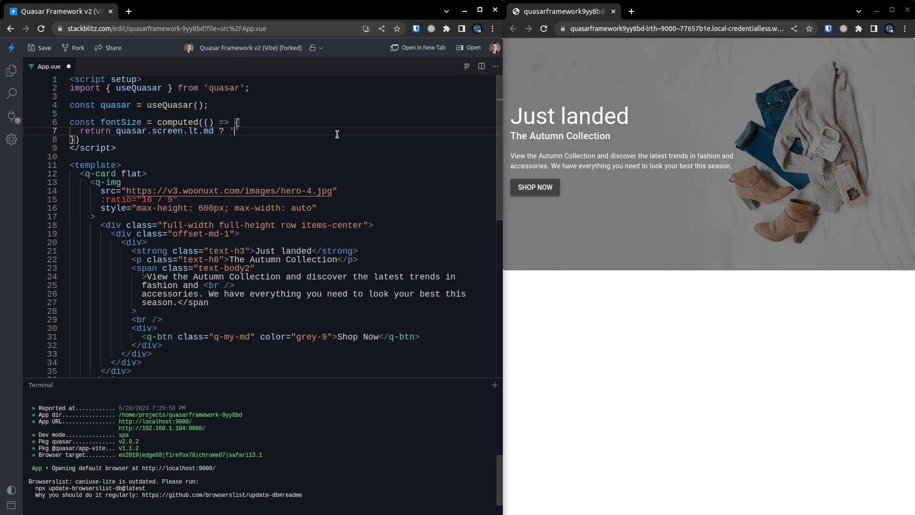
pyautogui.write('1.3rem')
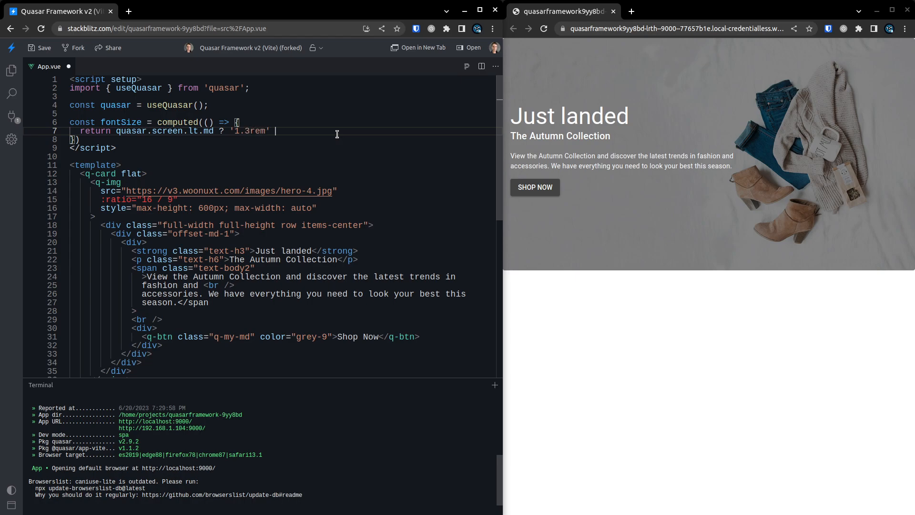
pyautogui.write(": '")
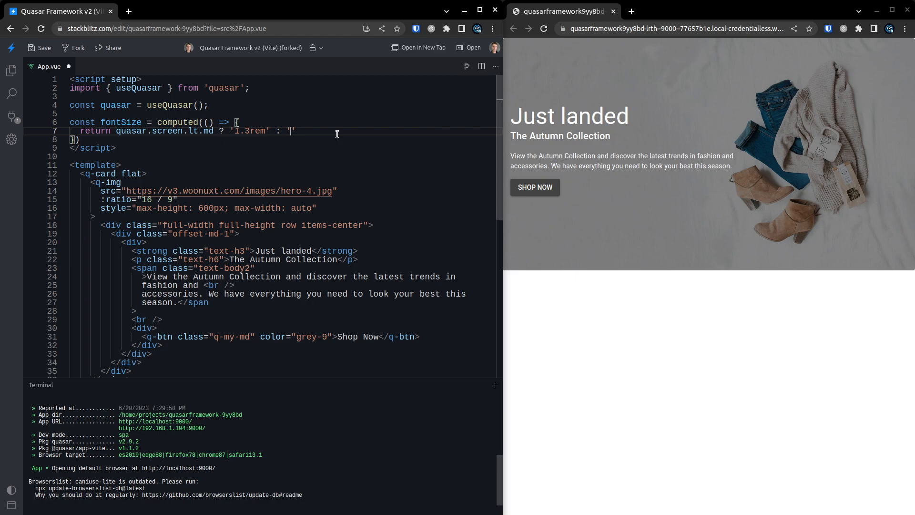
pyautogui.write('0.85')
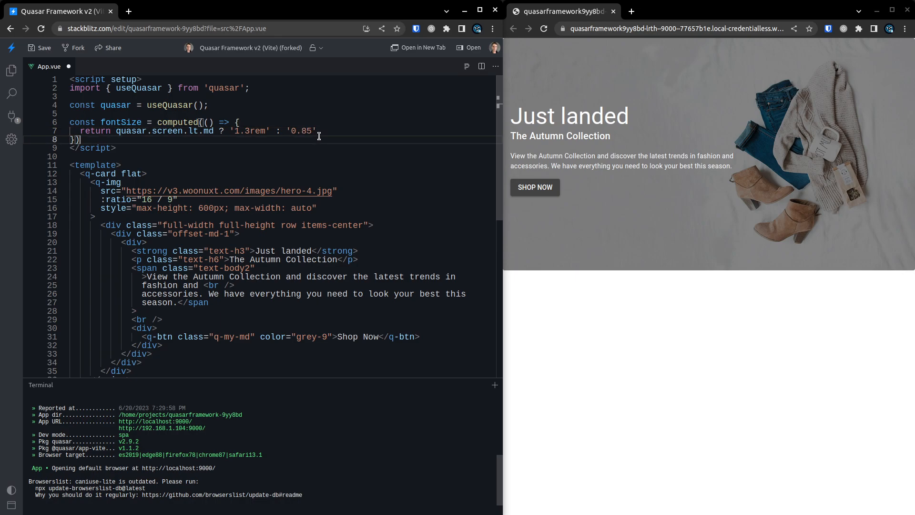
pyautogui.write('rem')
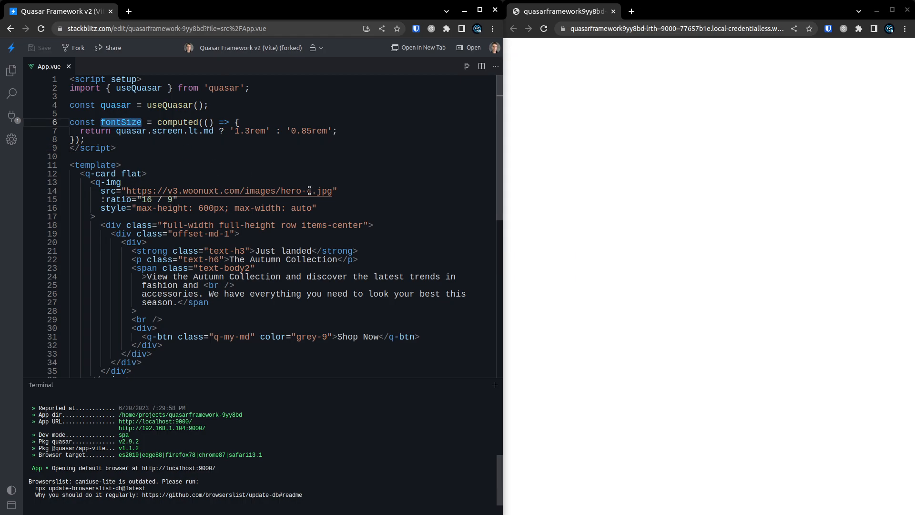
# Bind the span's :style to `font-size: ${fontSize}` in place of class text-body2.
pyautogui.scroll(-3)
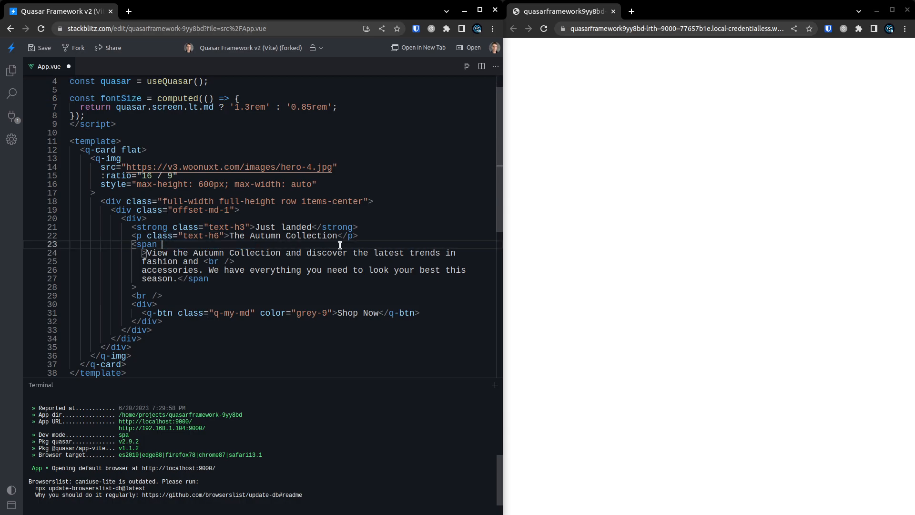
pyautogui.write(':style=""')
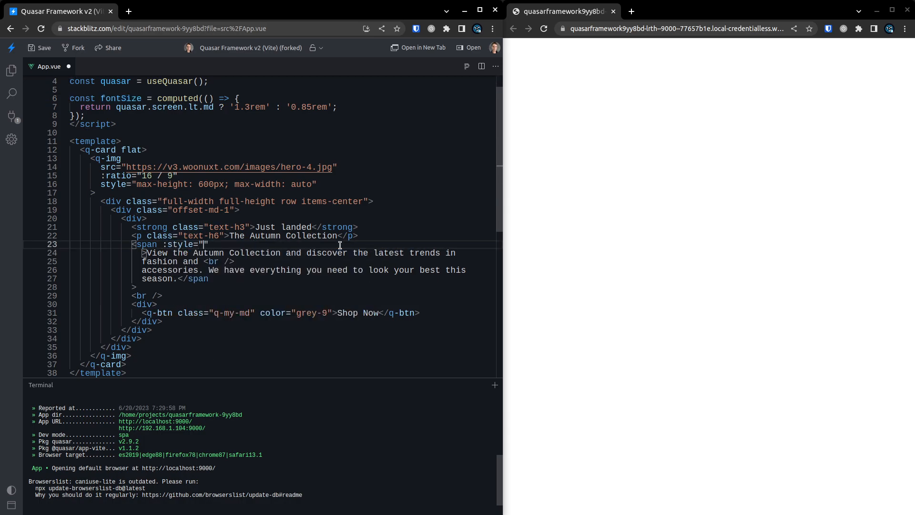
pyautogui.write('``')
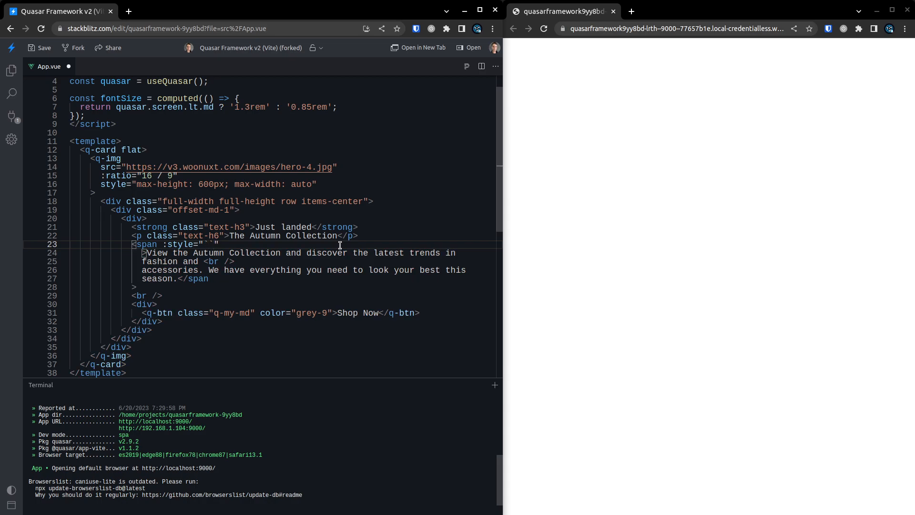
pyautogui.write('font-size: ${')
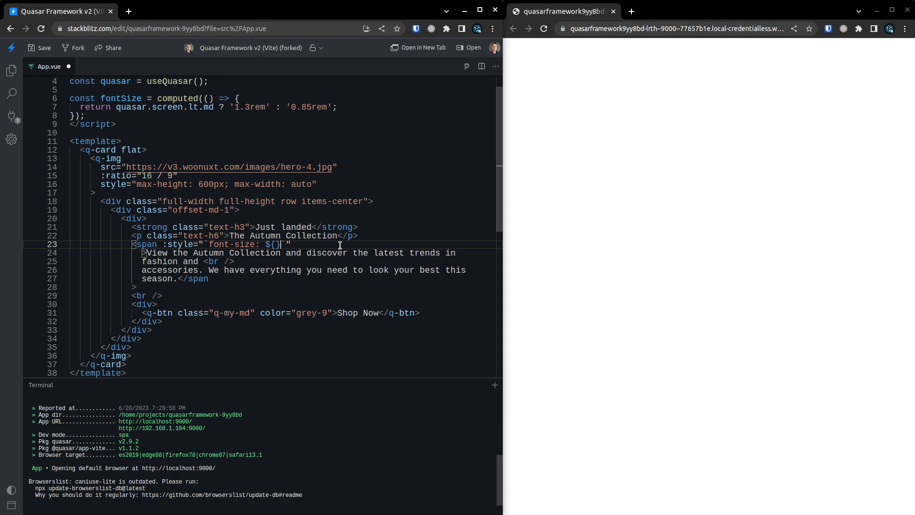
pyautogui.write('fontSize')
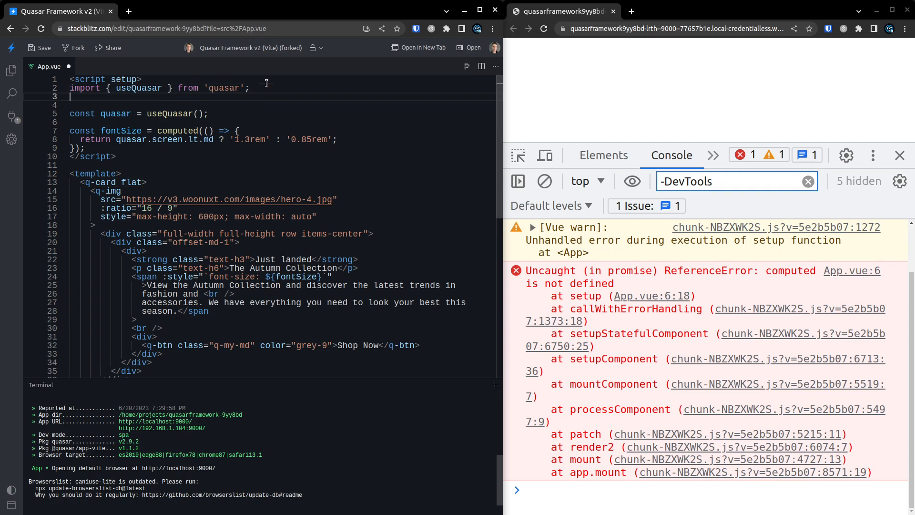
# Begin an import { computed line below the Quasar import.
pyautogui.write("import { computed } from 'vue';")
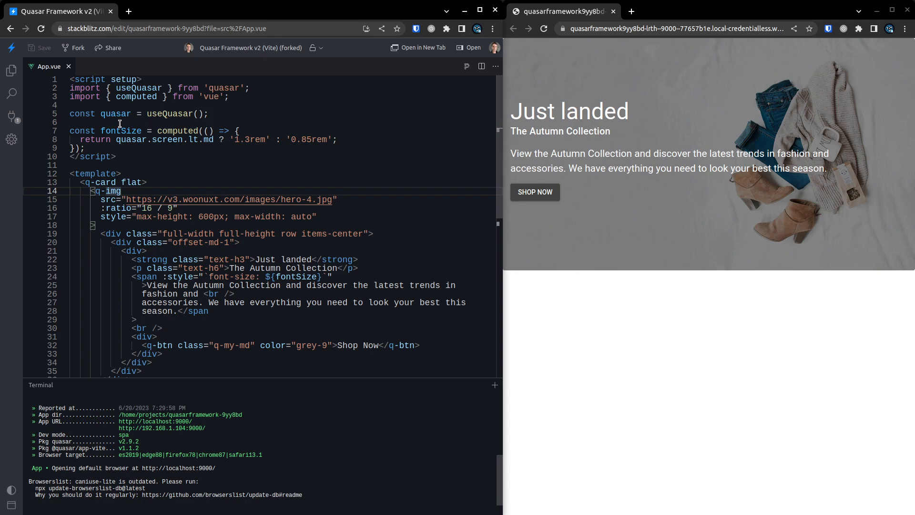
# Select quasar.screen in the computed fontSize expression.
pyautogui.doubleClick(150, 139)
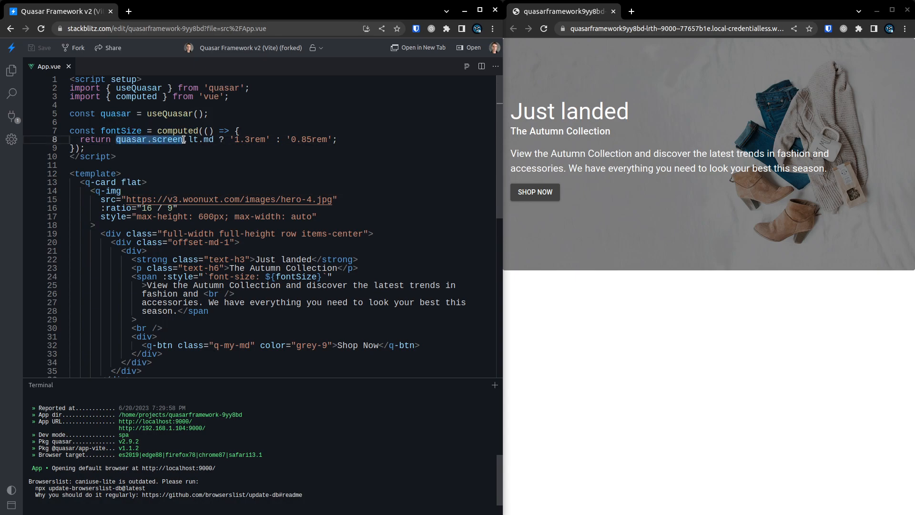